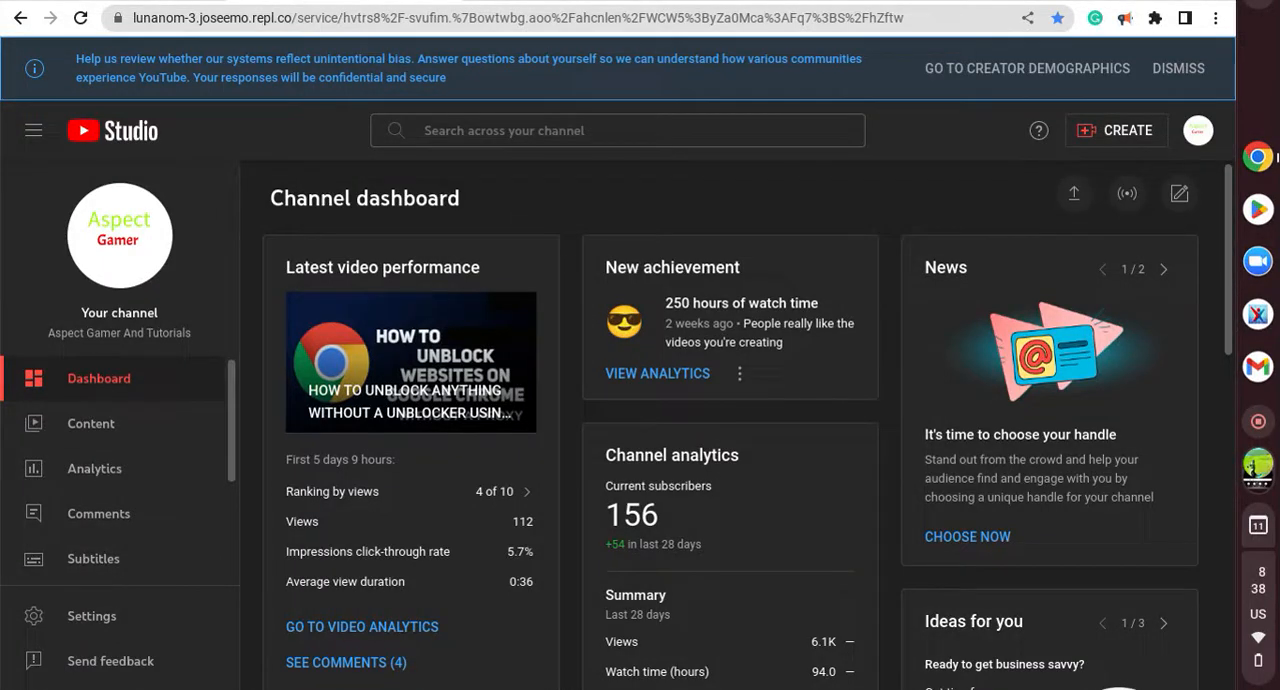
pyautogui.moveTo(585, 243)
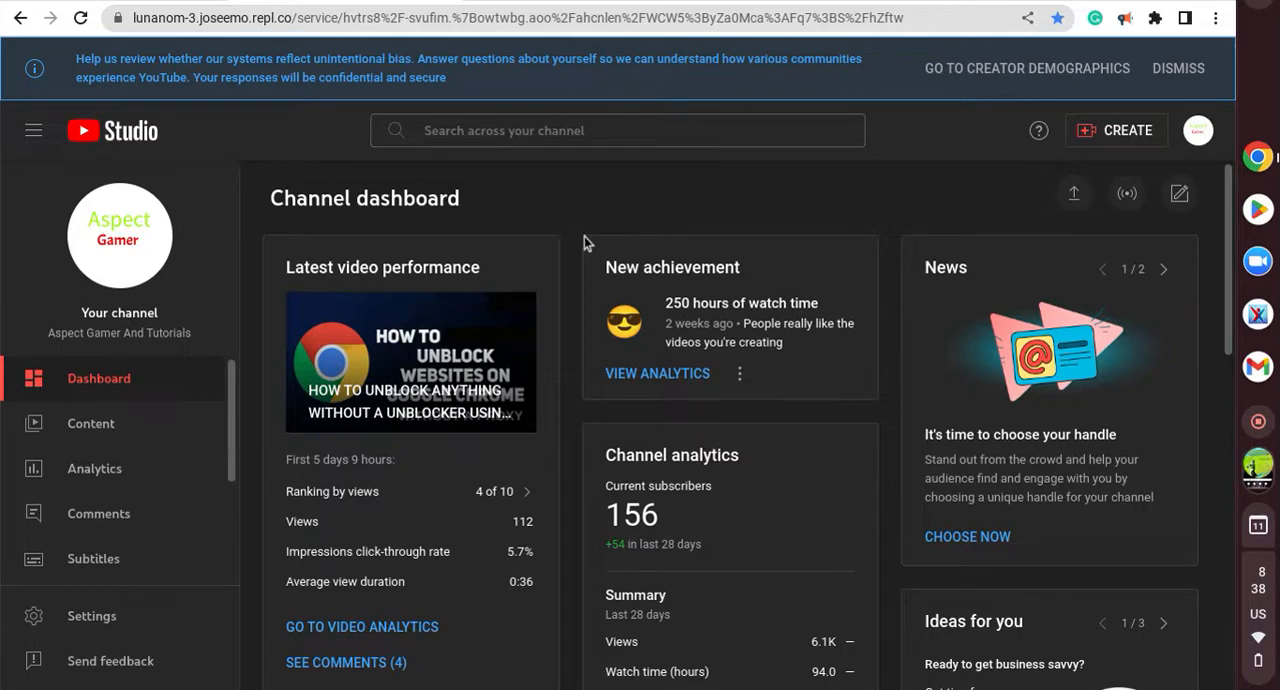
# Step: Load the Pillow unblocker site at pillow.joseemo.repl.co from the address-bar suggestion
pyautogui.scroll(-3)
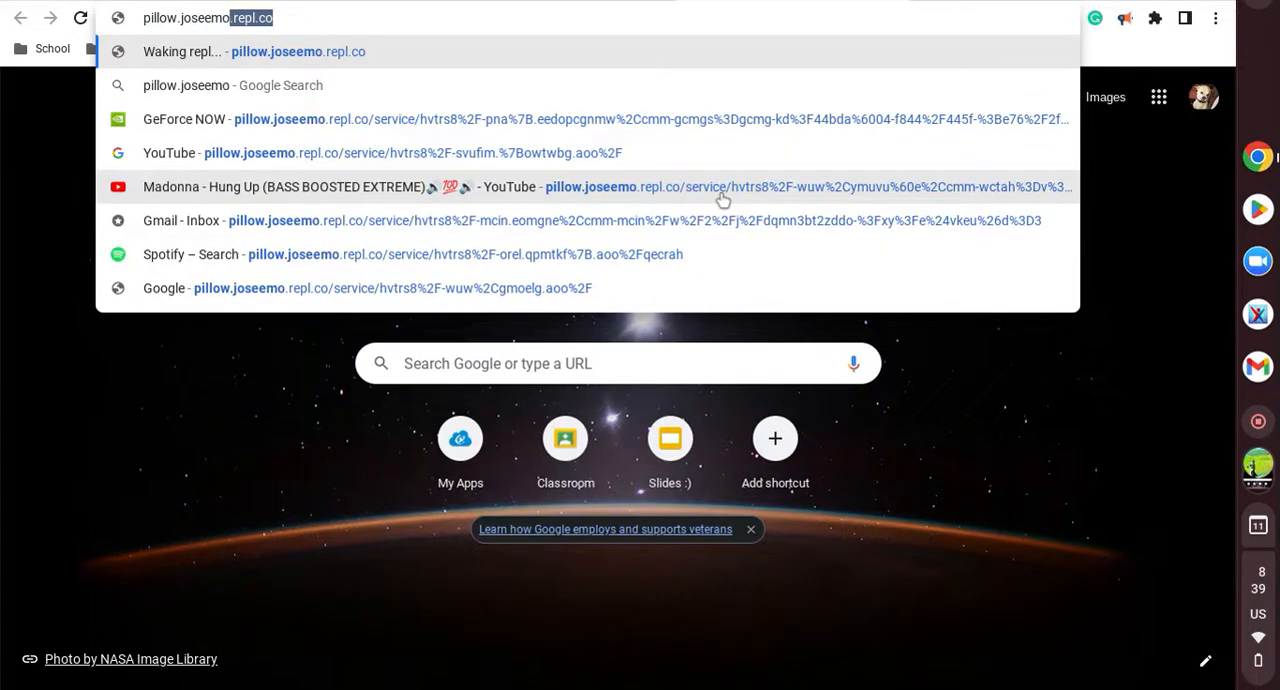
pyautogui.press('Backspace')
pyautogui.write('.repl.co')
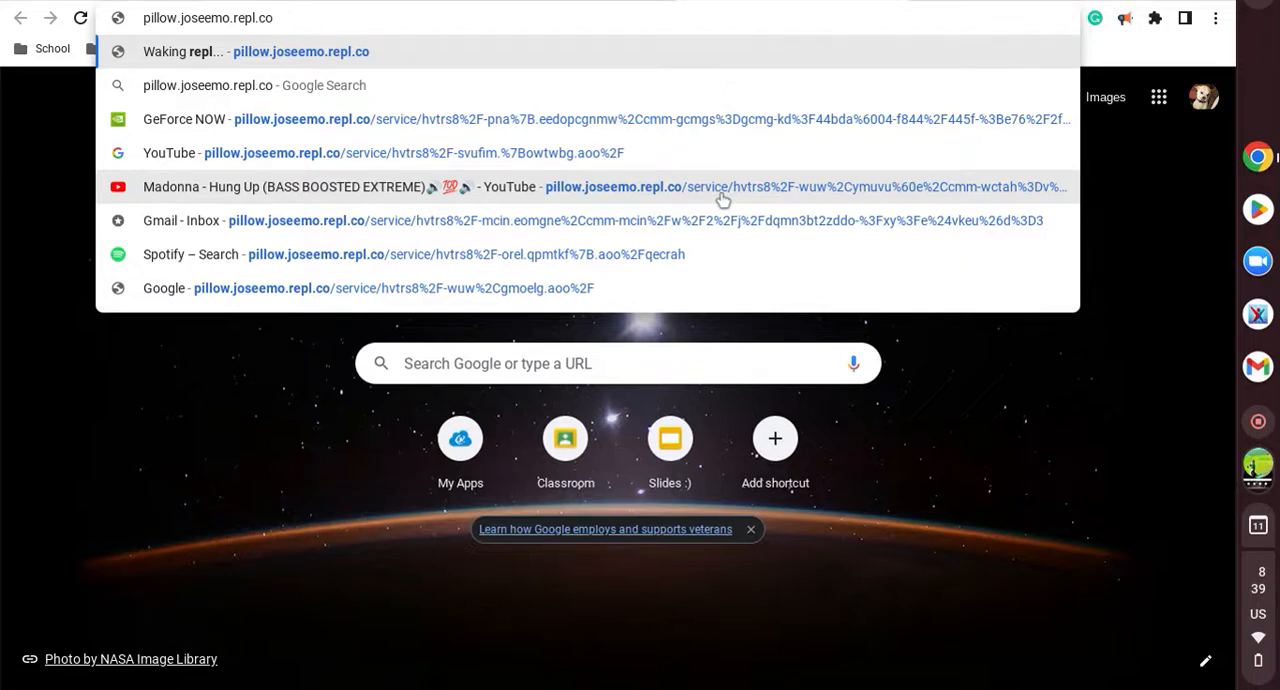
pyautogui.click(300, 51)
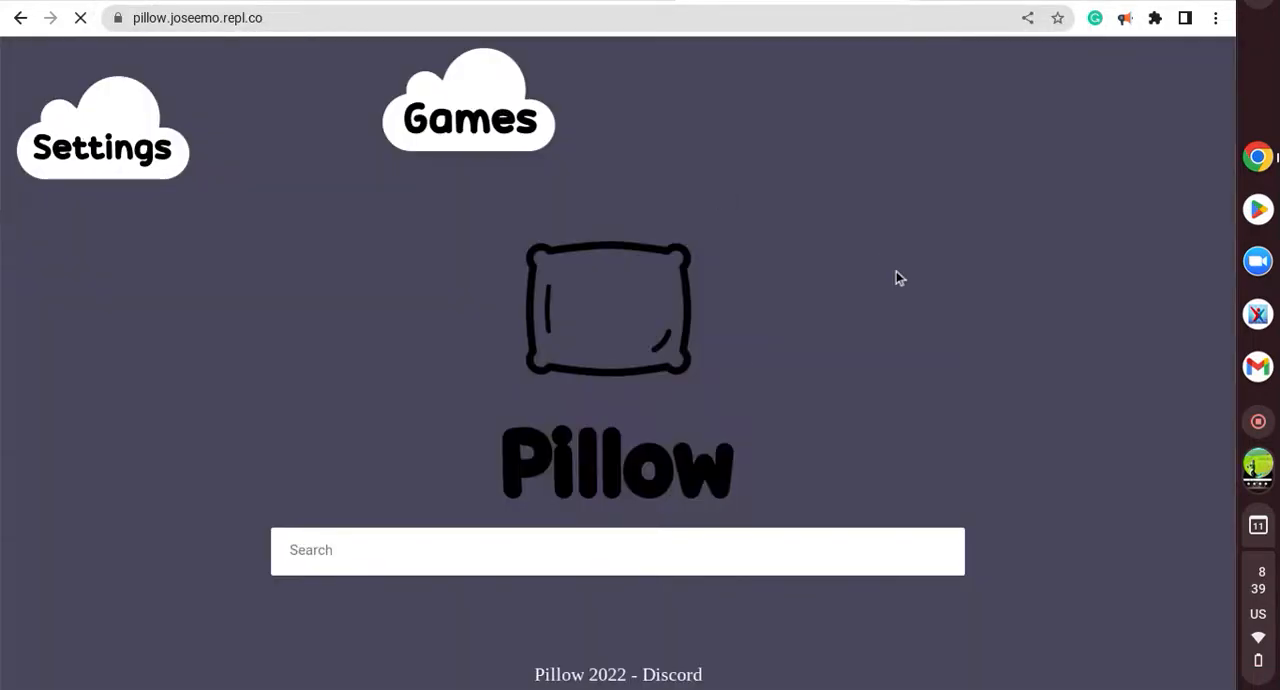
pyautogui.click(617, 550)
pyautogui.write('lunanom-')
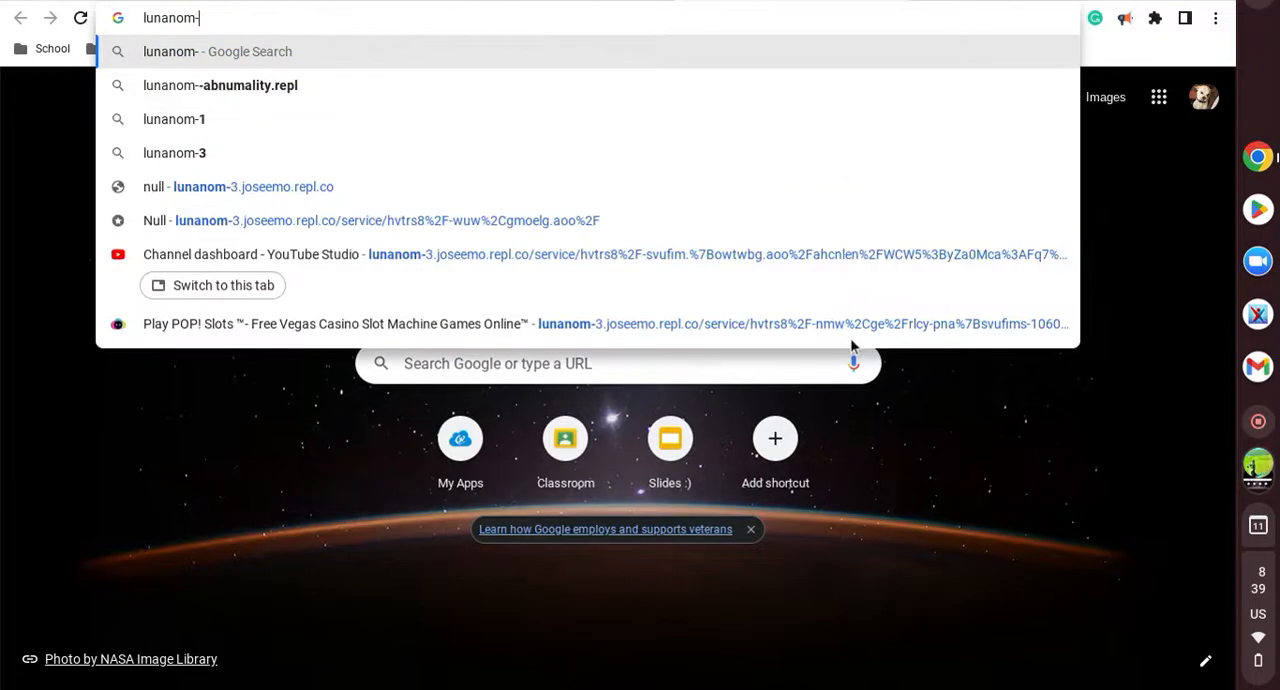
# Step: Enter the address lunanom-3.joseemo.repl.co, correcting the typo, to load the Lunanom unblocker
pyautogui.write('3jose')
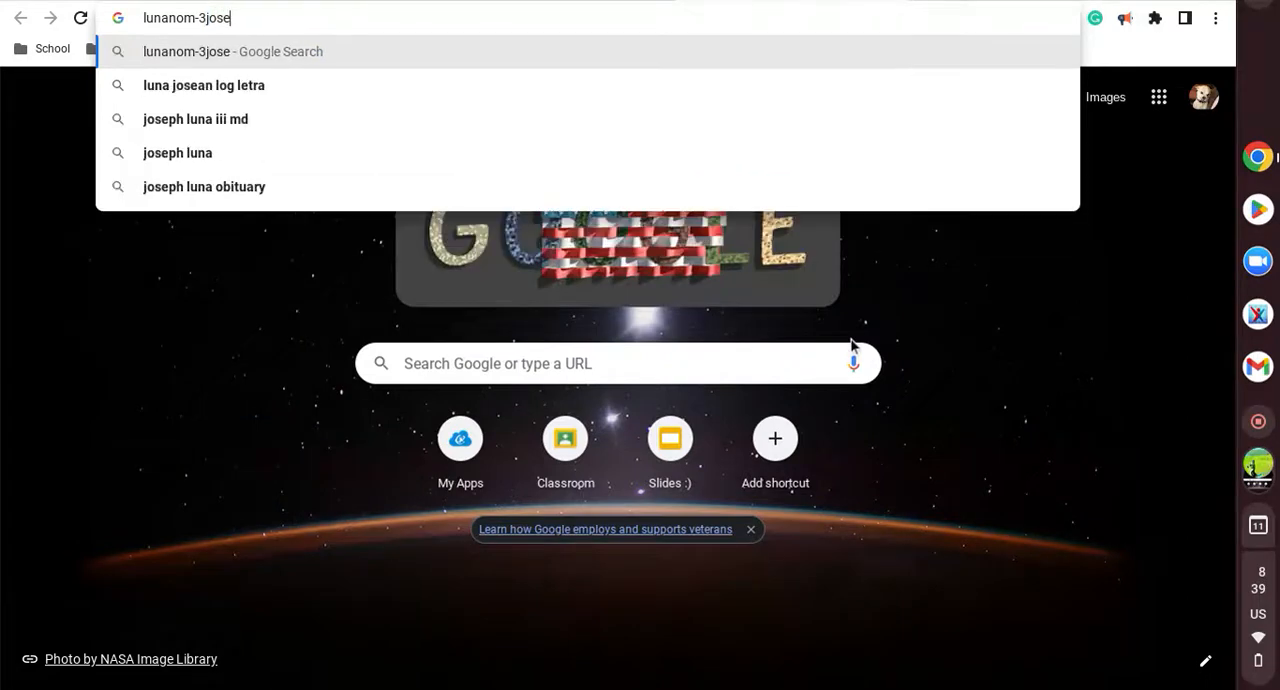
pyautogui.press('Backspace')
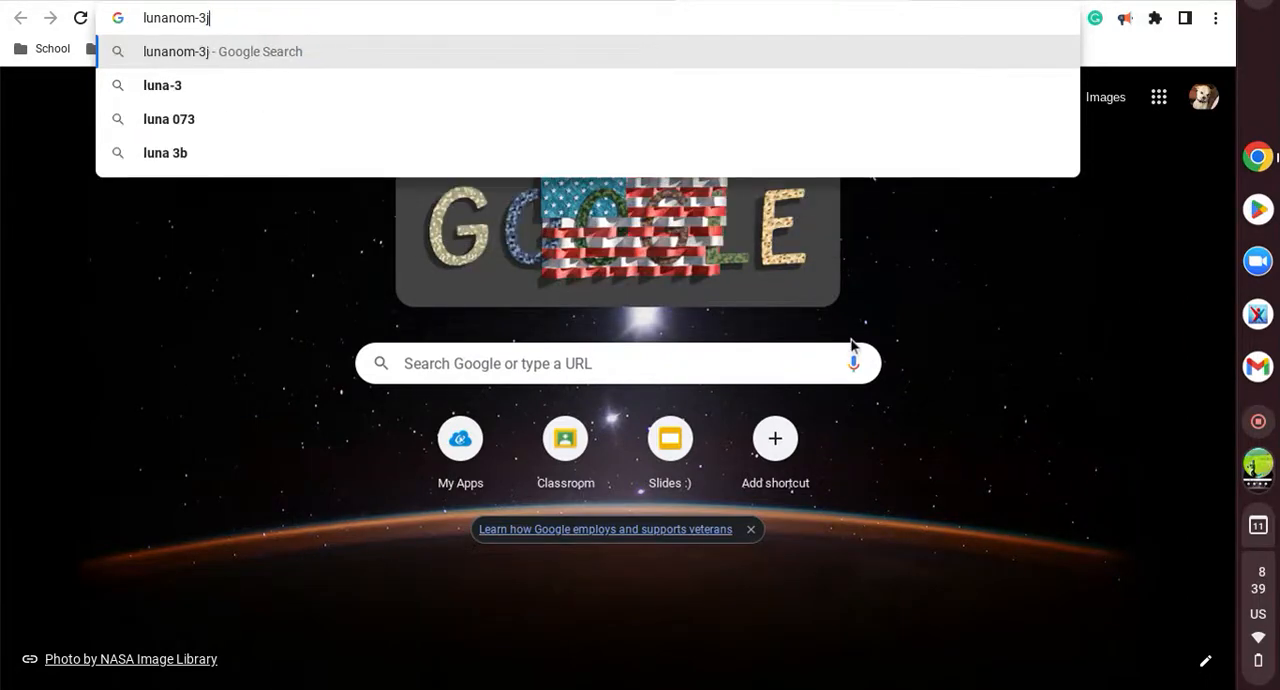
pyautogui.press('BackSpace')
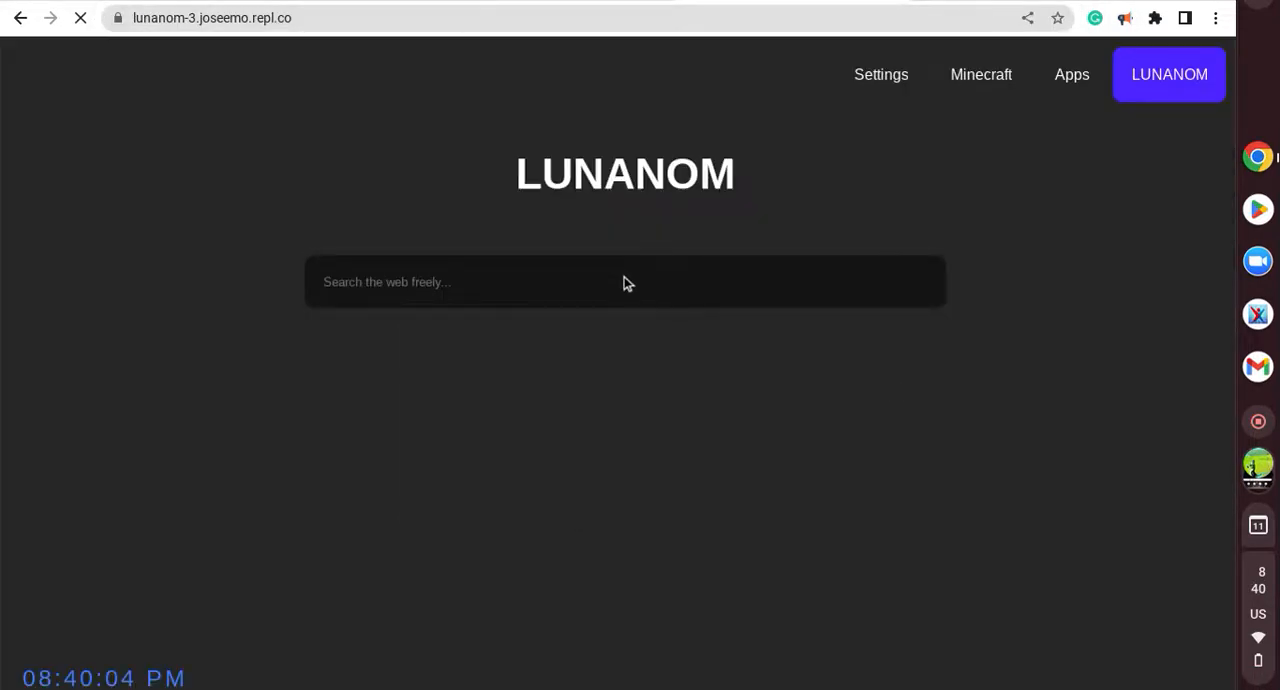
pyautogui.click(625, 281)
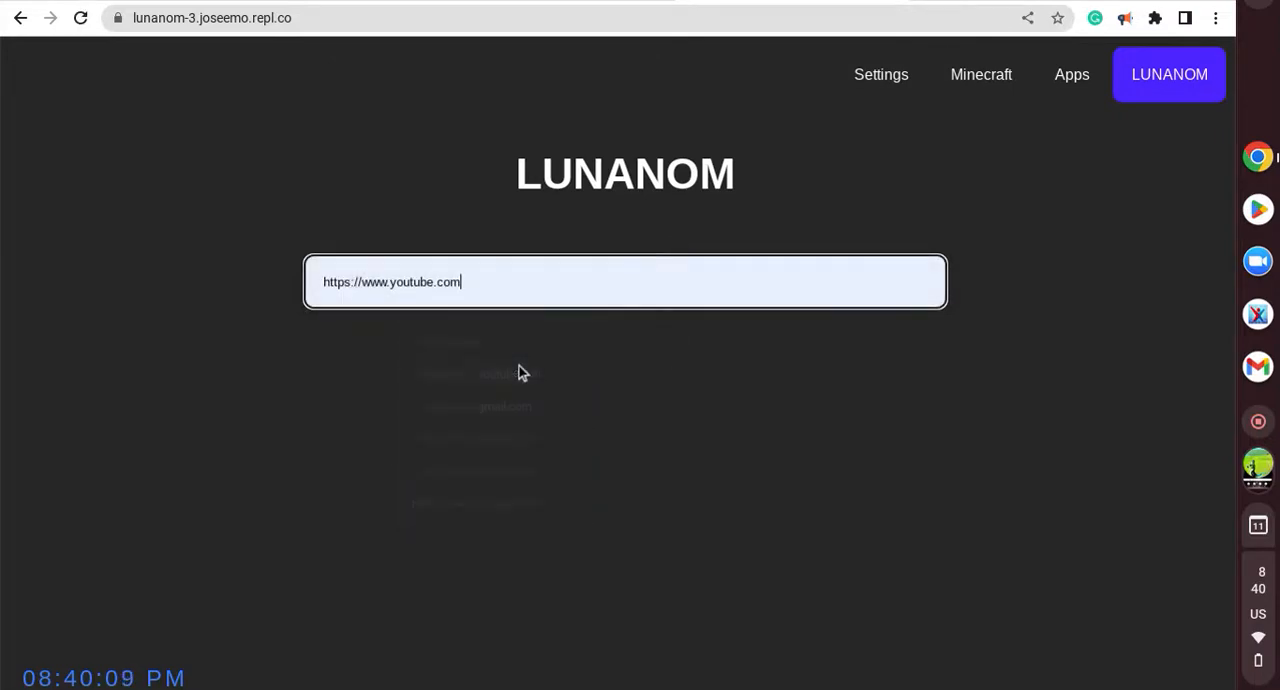
pyautogui.press('Return')
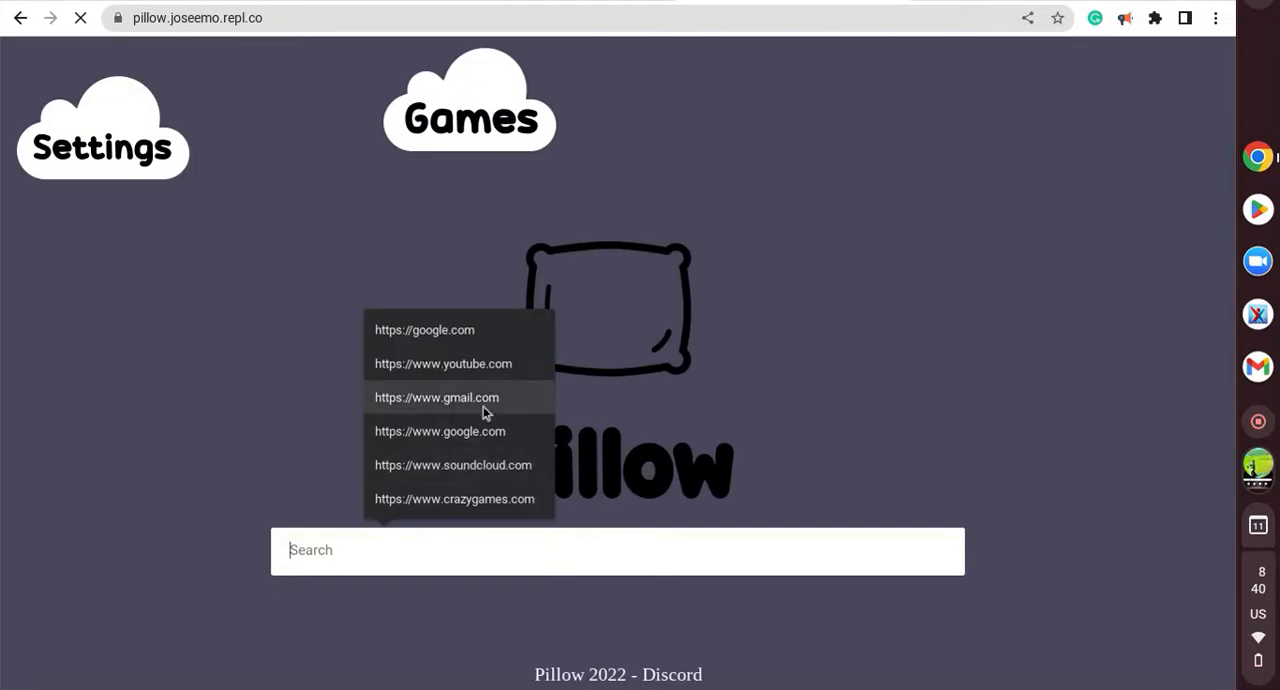
pyautogui.click(443, 363)
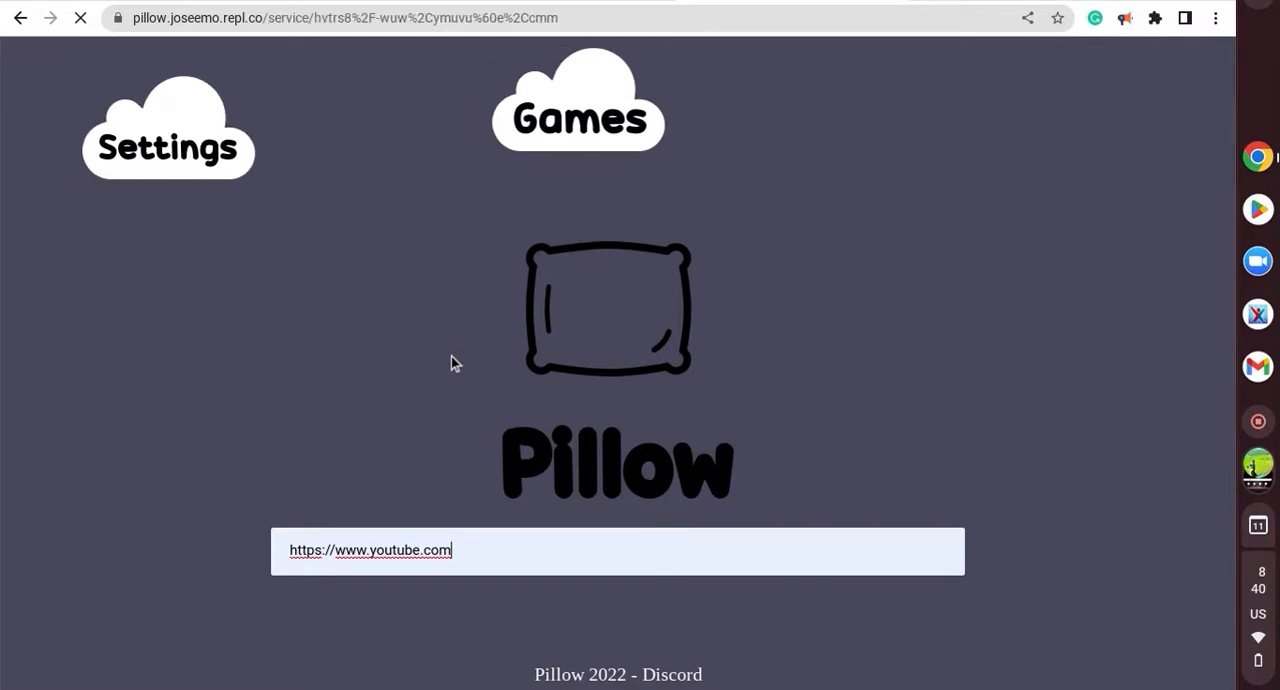
pyautogui.press('Return')
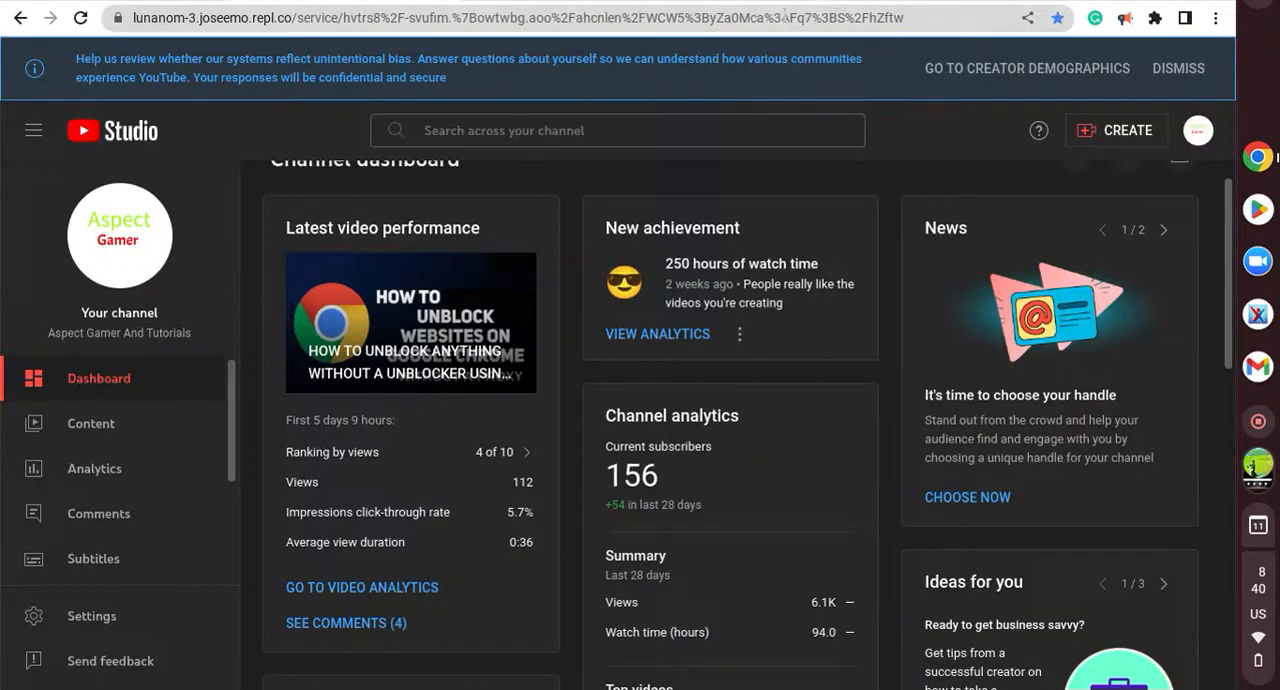
# Step: Scroll the Studio dashboard and open SEE COMMENTS (4) under Latest video performance
pyautogui.scroll(-3)
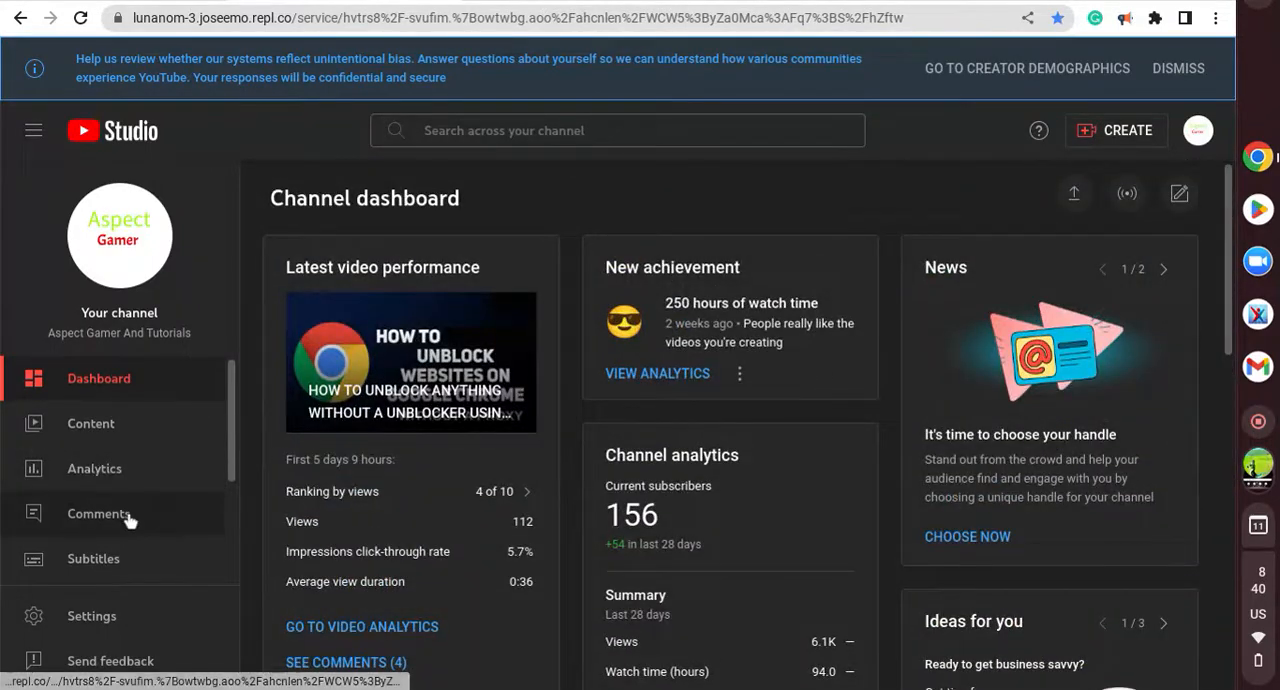
pyautogui.scroll(-3)
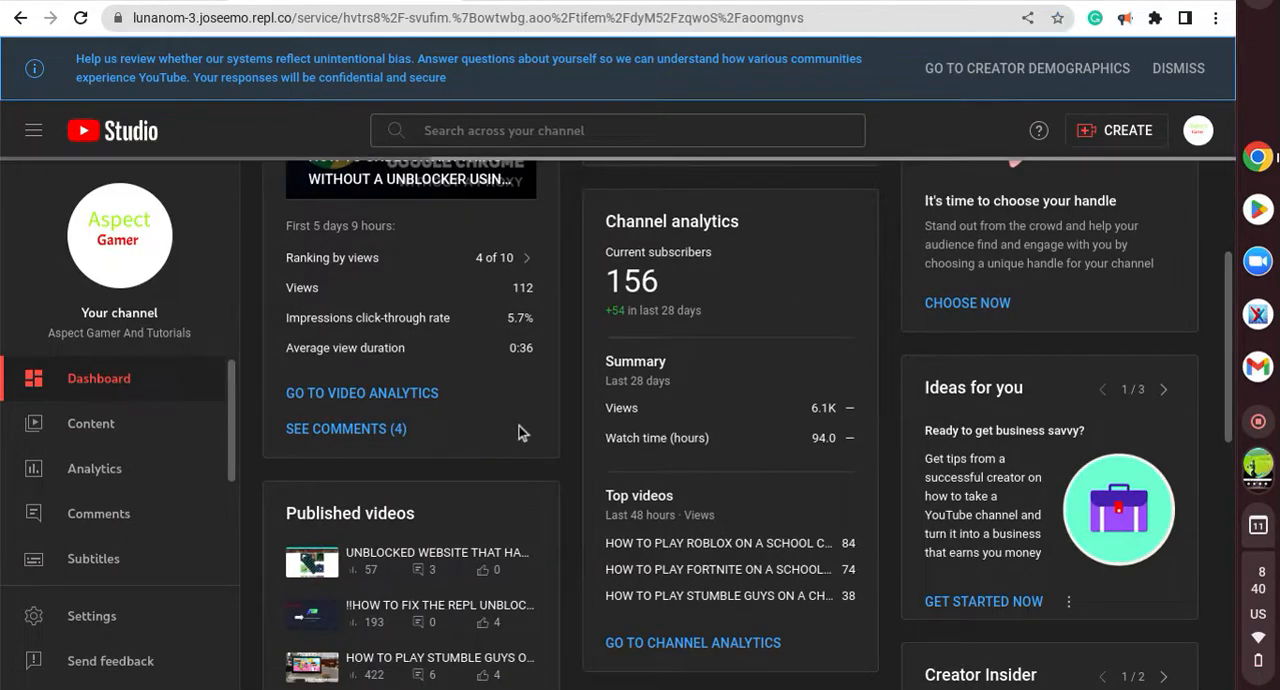
pyautogui.click(346, 428)
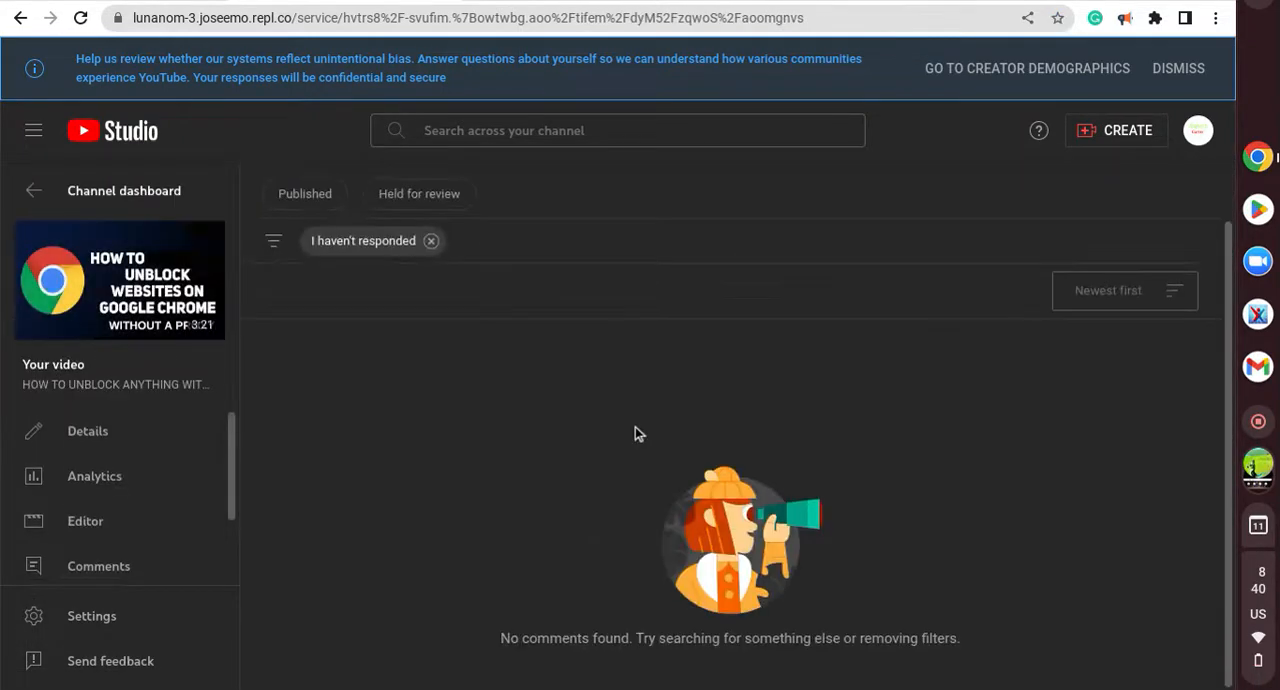
# Step: Remove the "I haven't responded" filter chip to show all comments
pyautogui.click(431, 240)
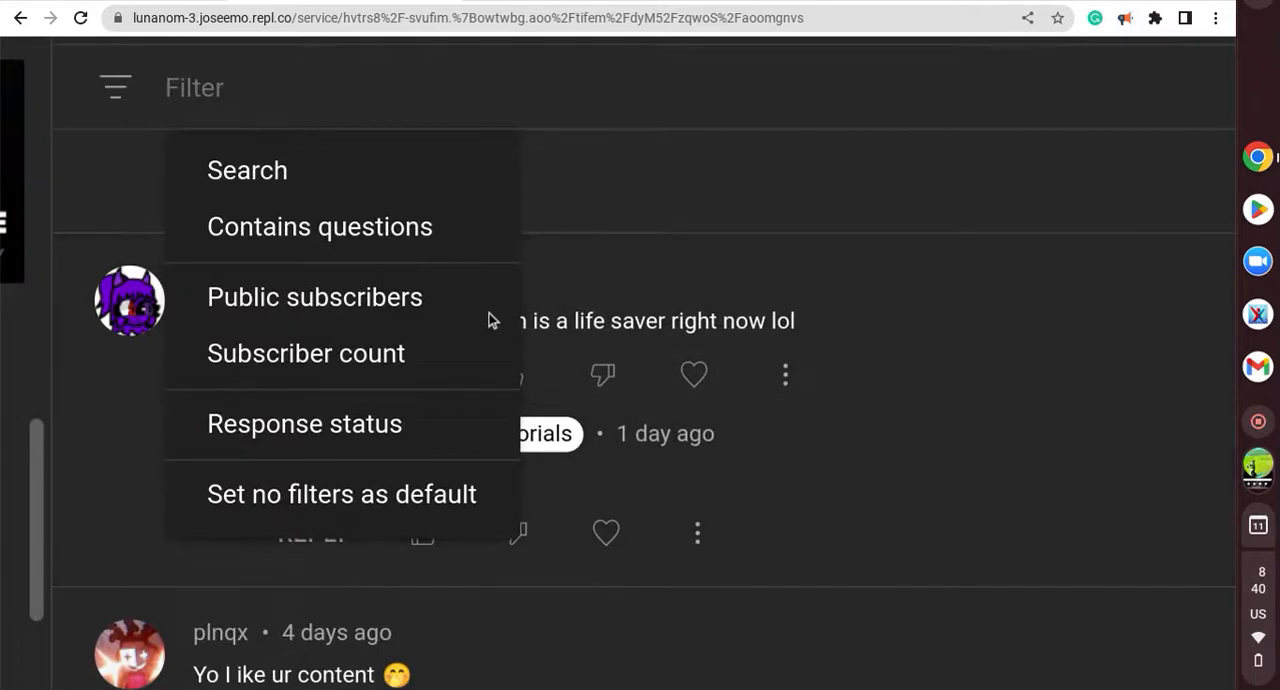
pyautogui.moveTo(630, 285)
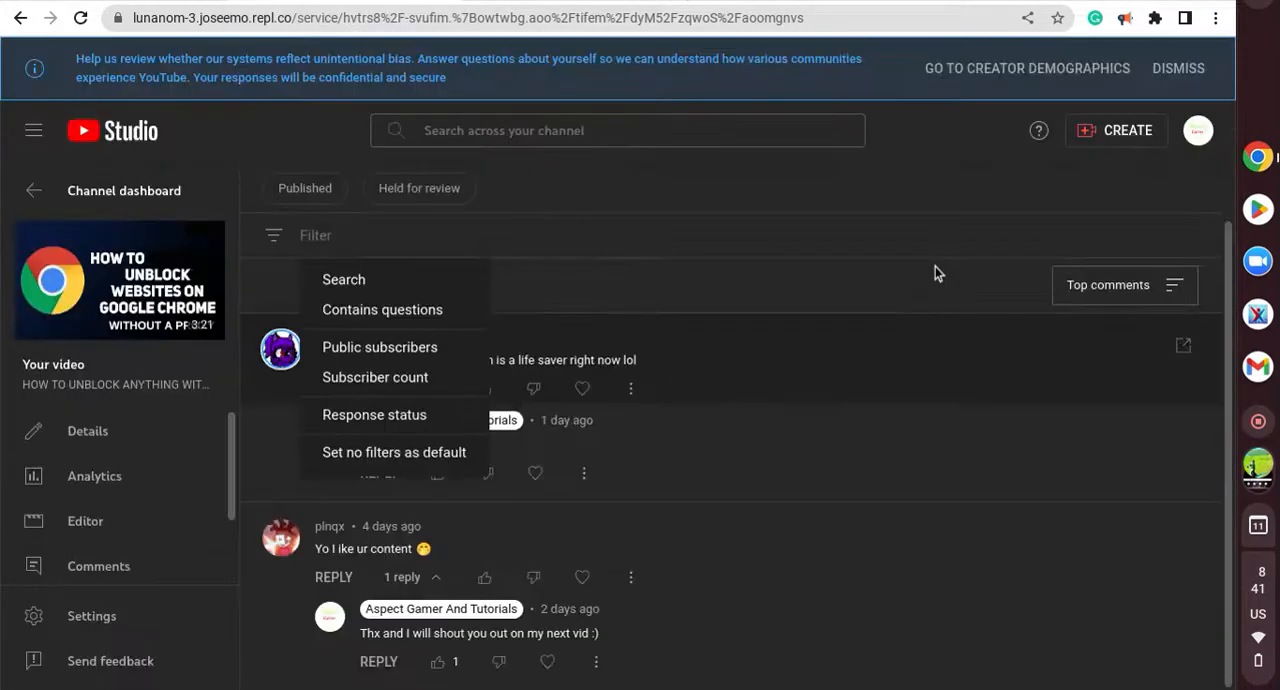
pyautogui.moveTo(576, 40)
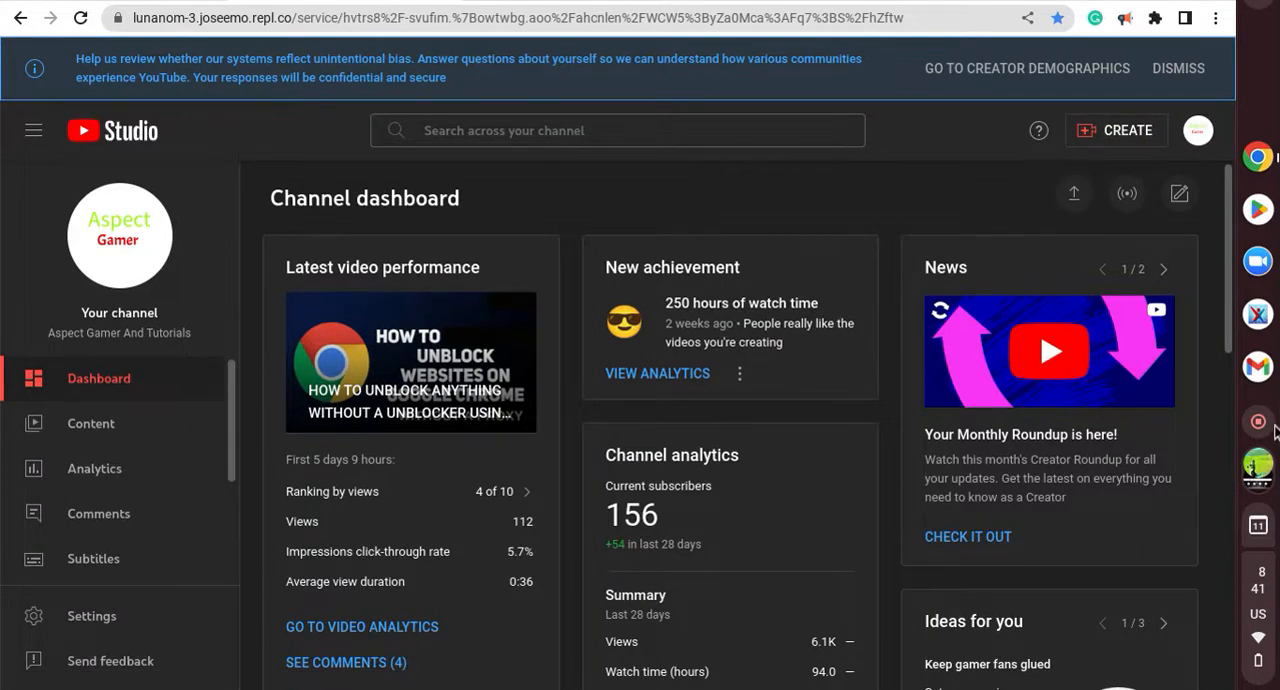
pyautogui.moveTo(1258, 421)
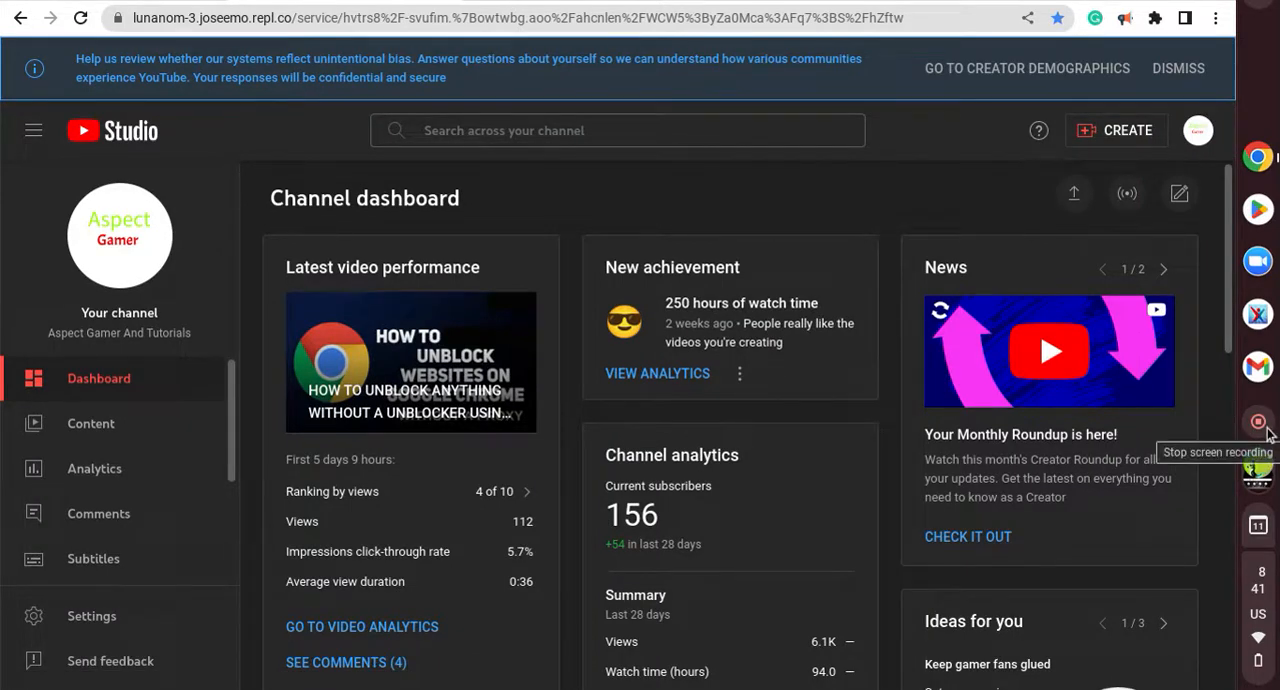